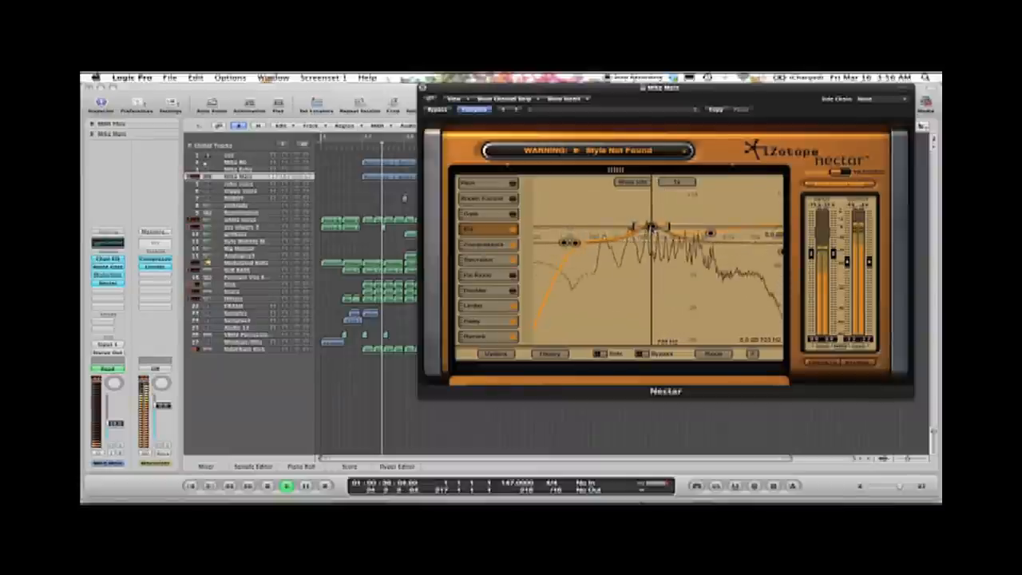
Step: Drag Nectar's mid EQ node down to lower its boost during playback
drag(655, 227, 647, 238)
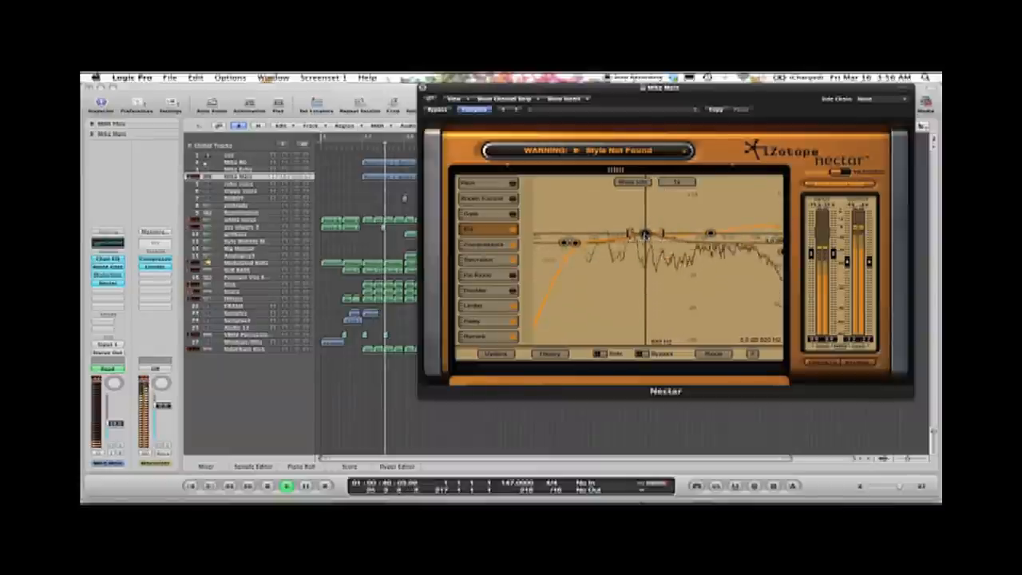